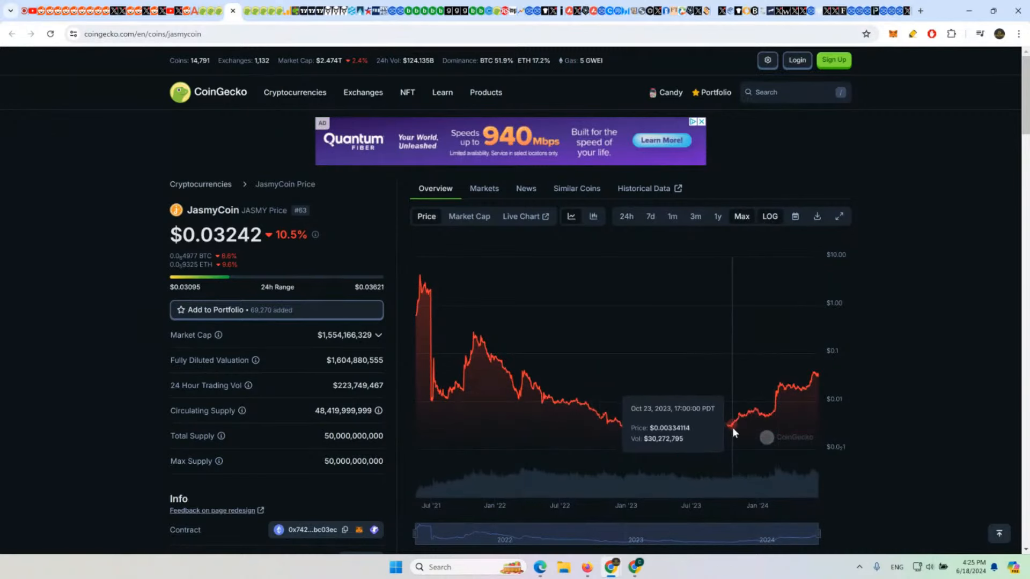
mouse_move(668, 413)
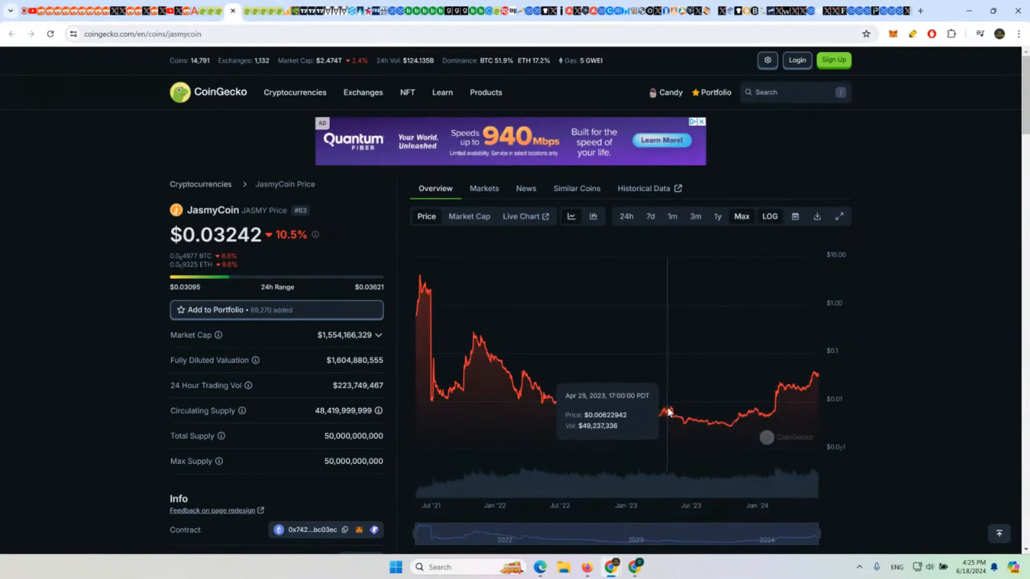
mouse_move(673, 410)
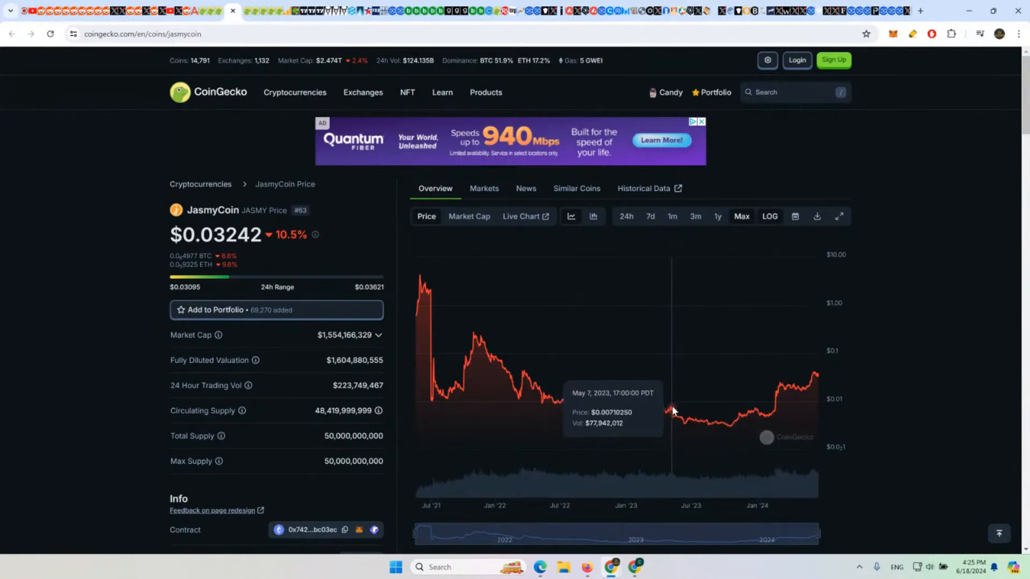
mouse_move(627, 445)
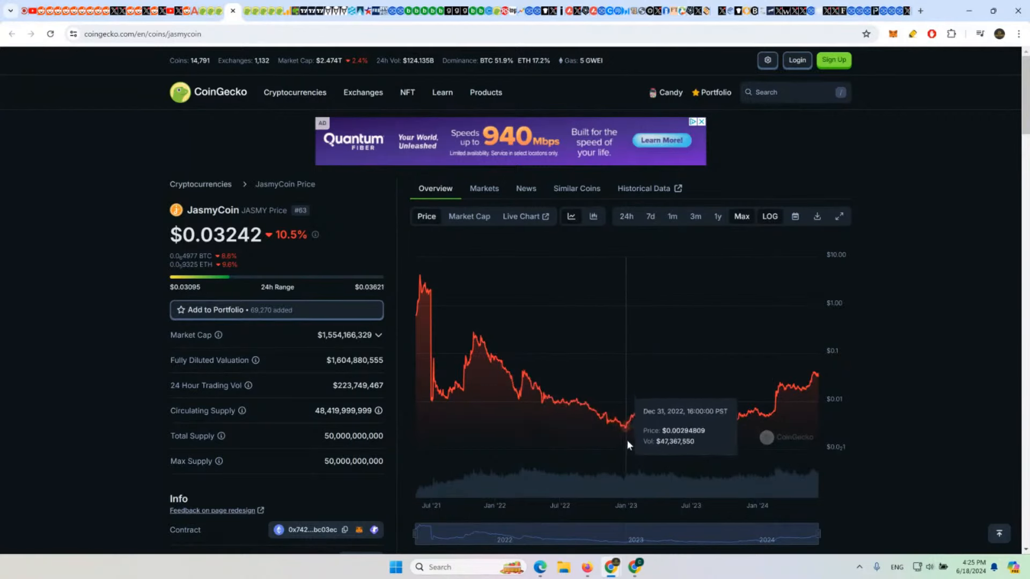
mouse_move(650, 453)
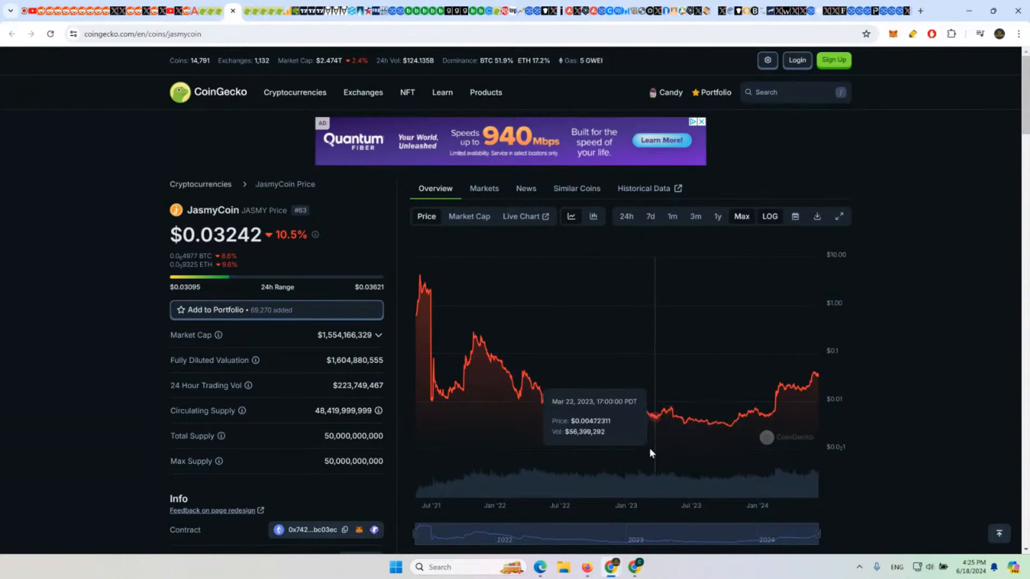
mouse_move(747, 429)
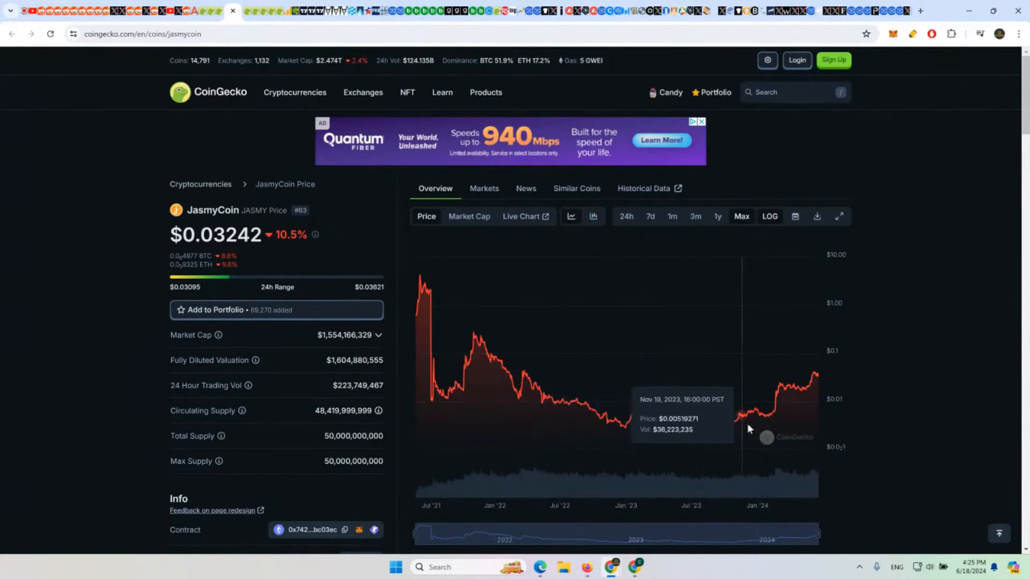
mouse_move(756, 413)
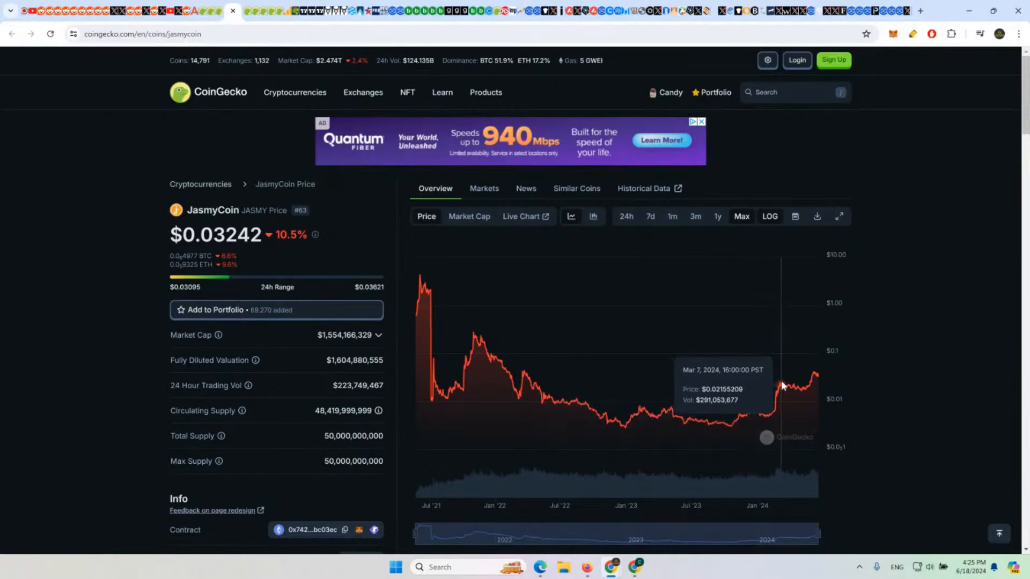
mouse_move(526, 374)
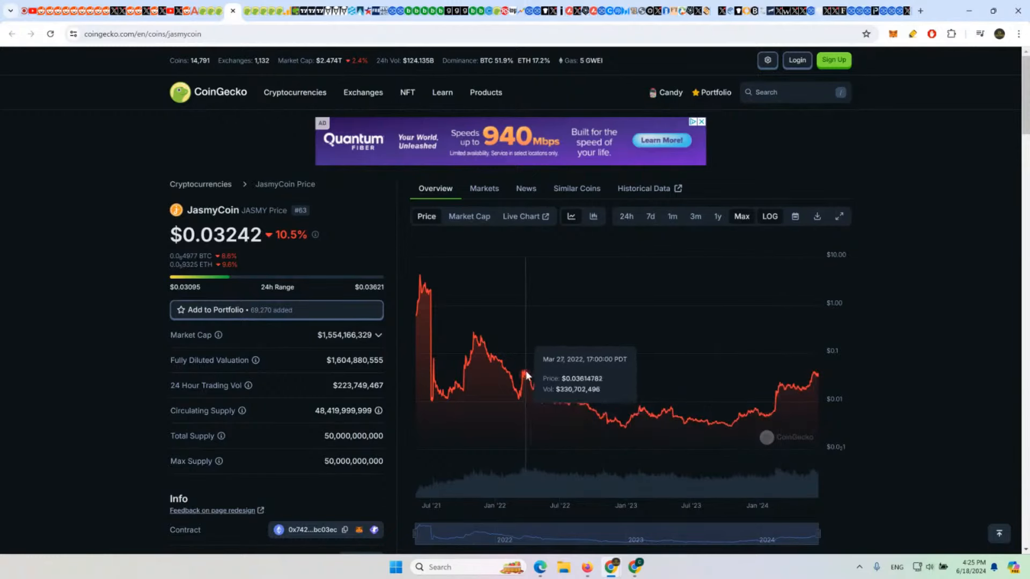
mouse_move(802, 393)
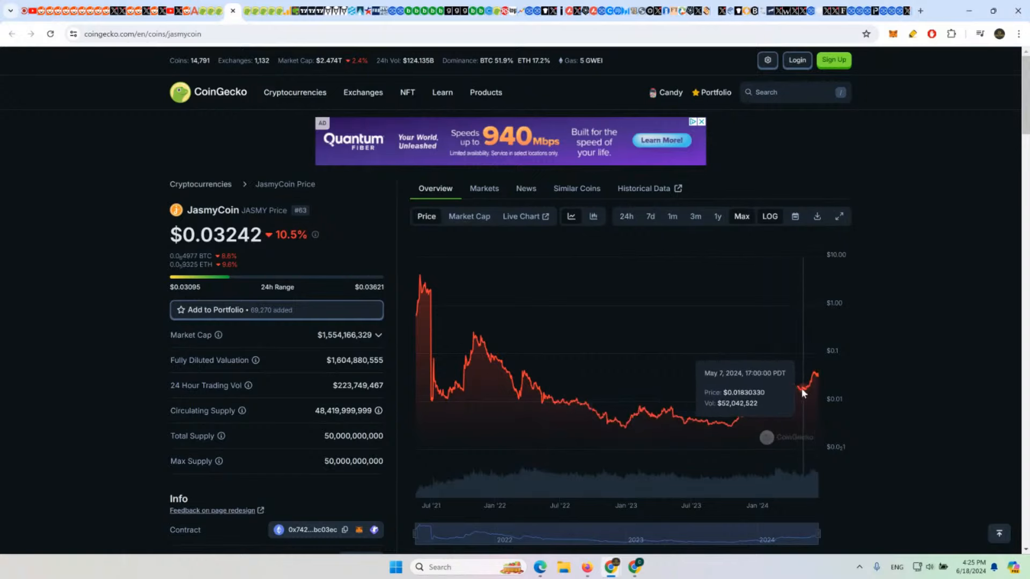
mouse_move(803, 392)
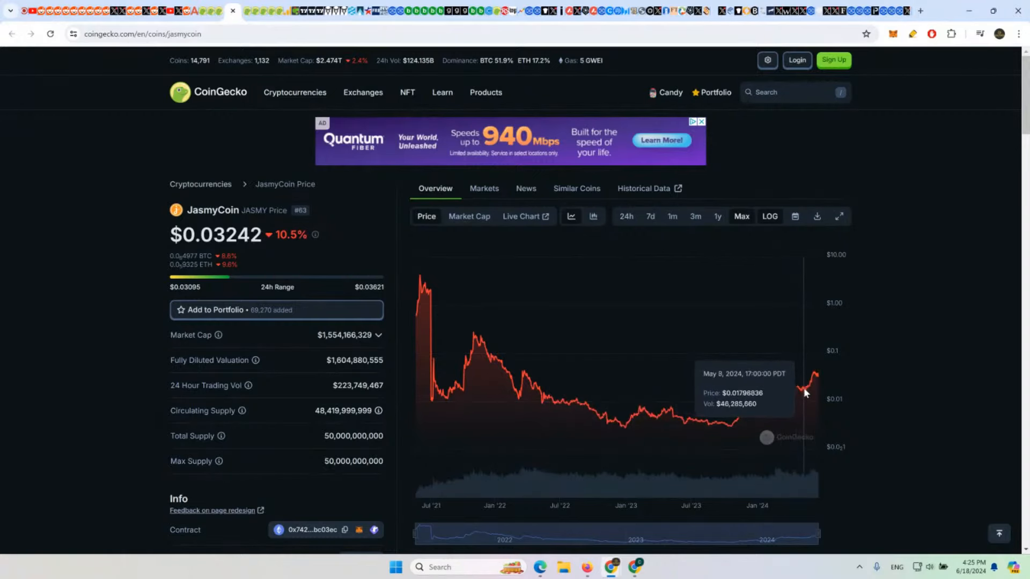
mouse_move(806, 391)
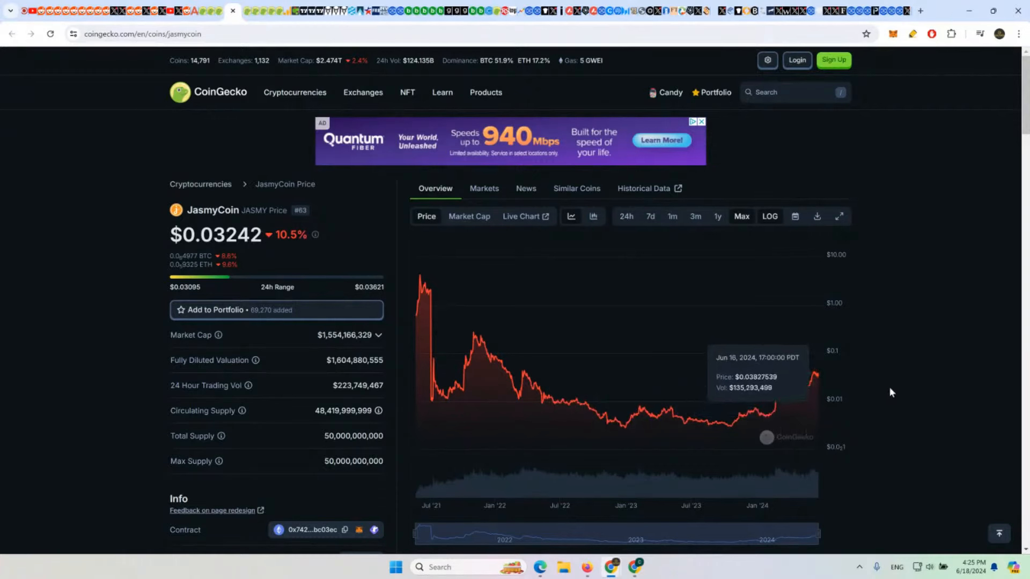
mouse_move(826, 382)
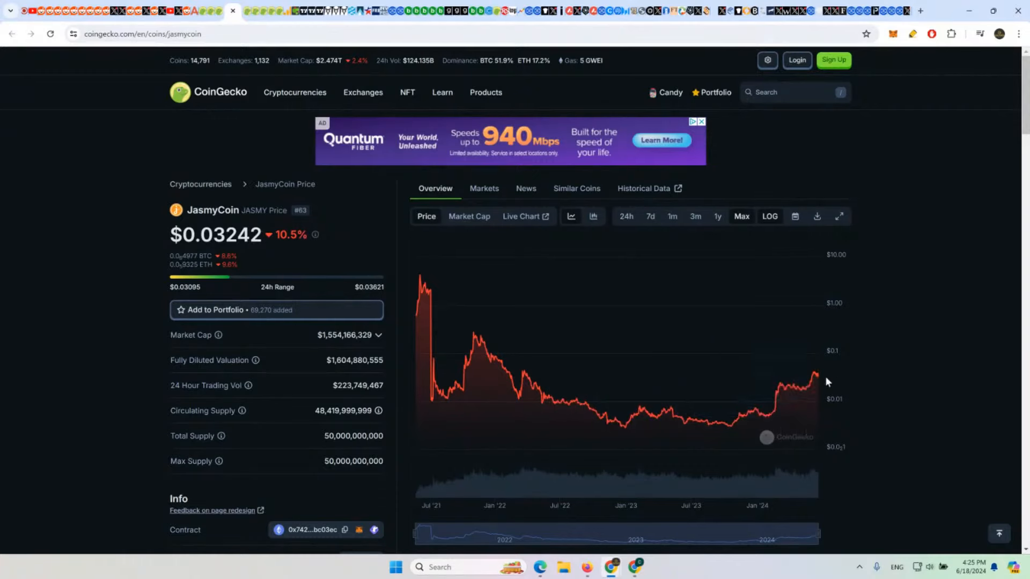
mouse_move(816, 380)
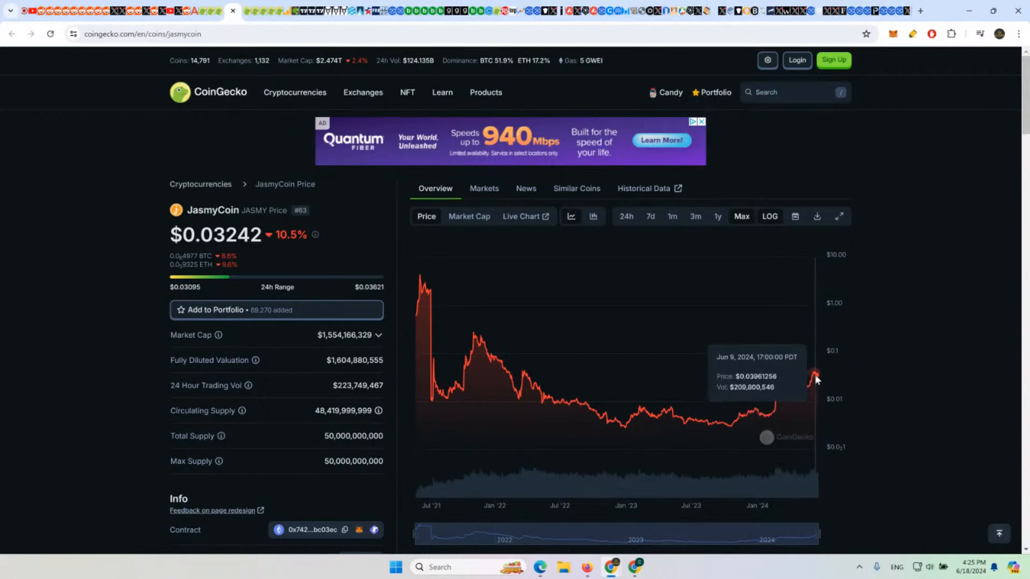
mouse_move(816, 380)
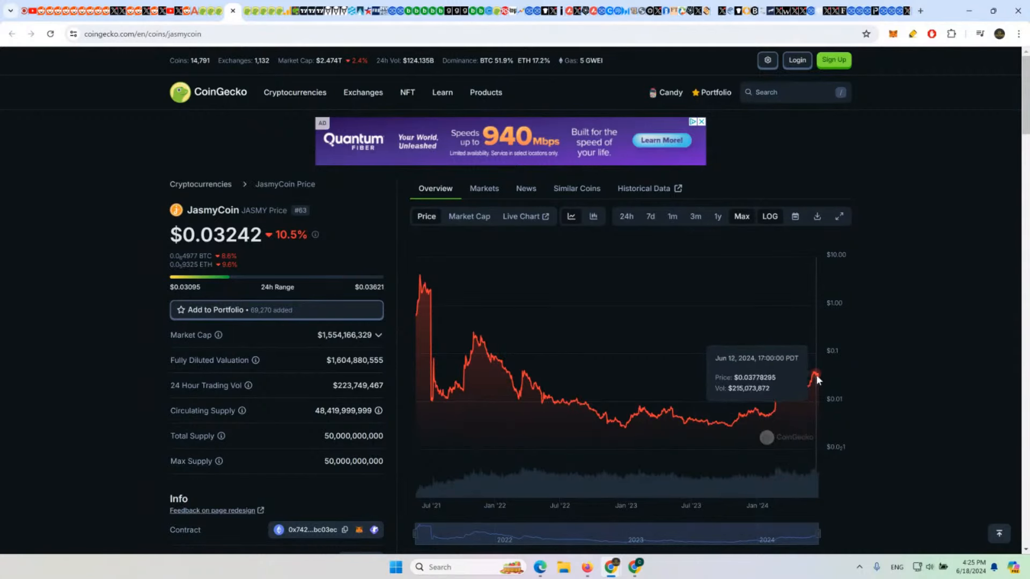
mouse_move(483, 348)
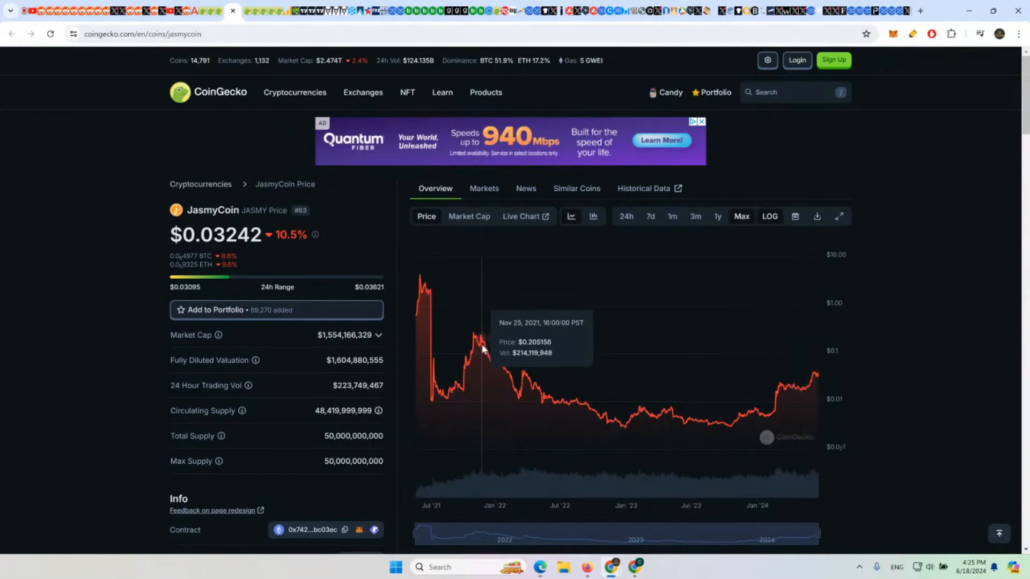
mouse_move(810, 389)
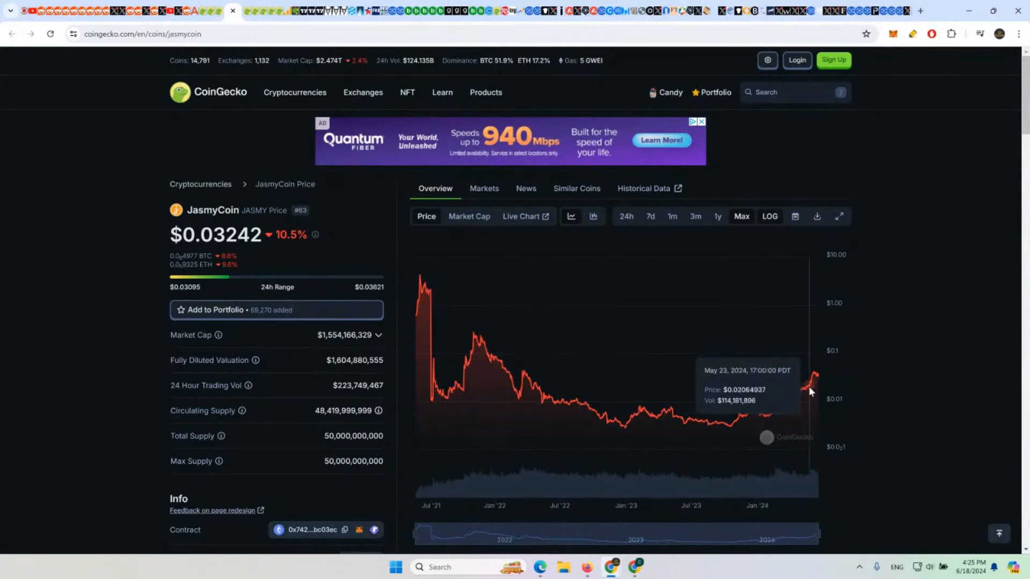
mouse_move(939, 313)
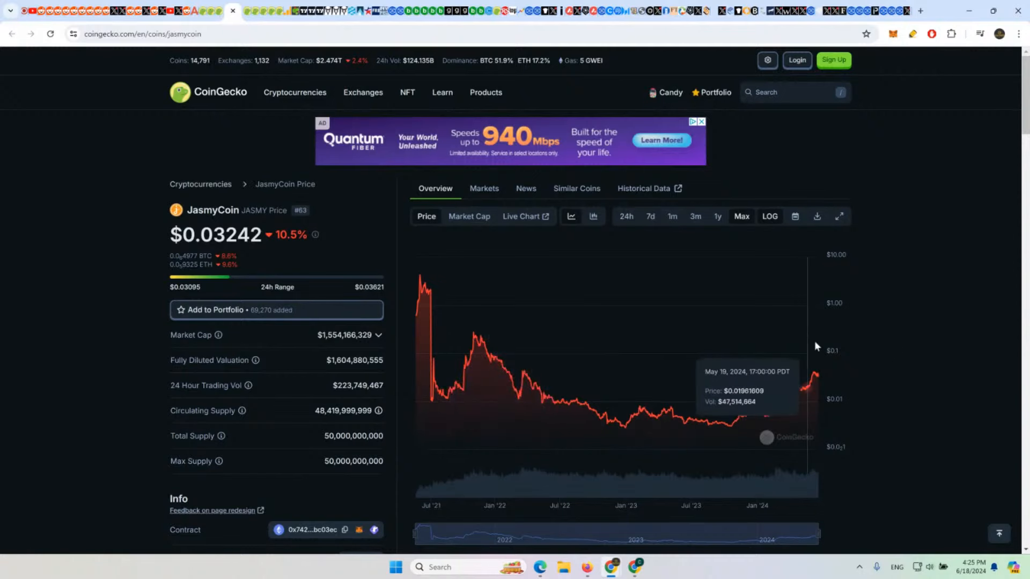
mouse_move(920, 330)
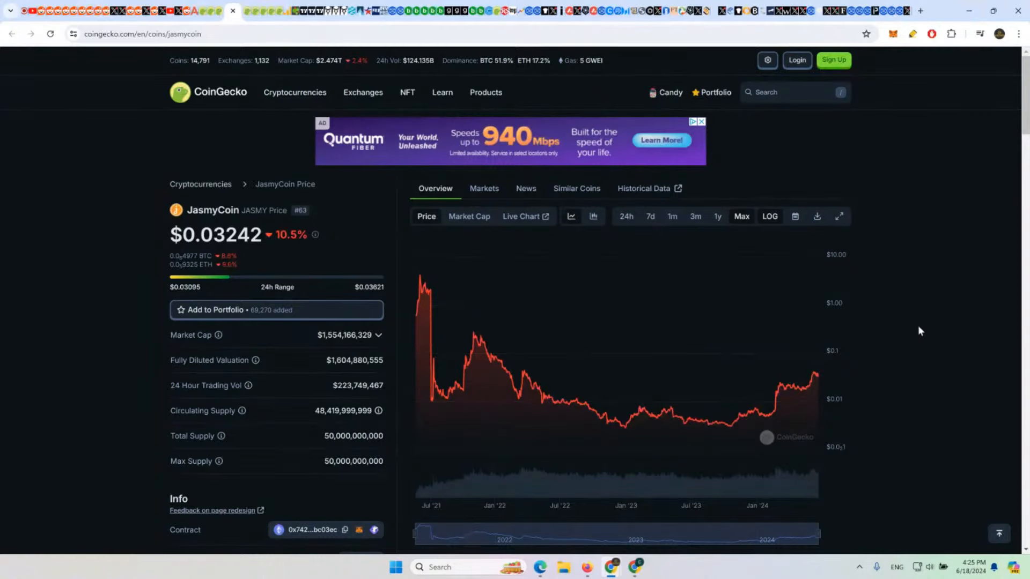
mouse_move(900, 331)
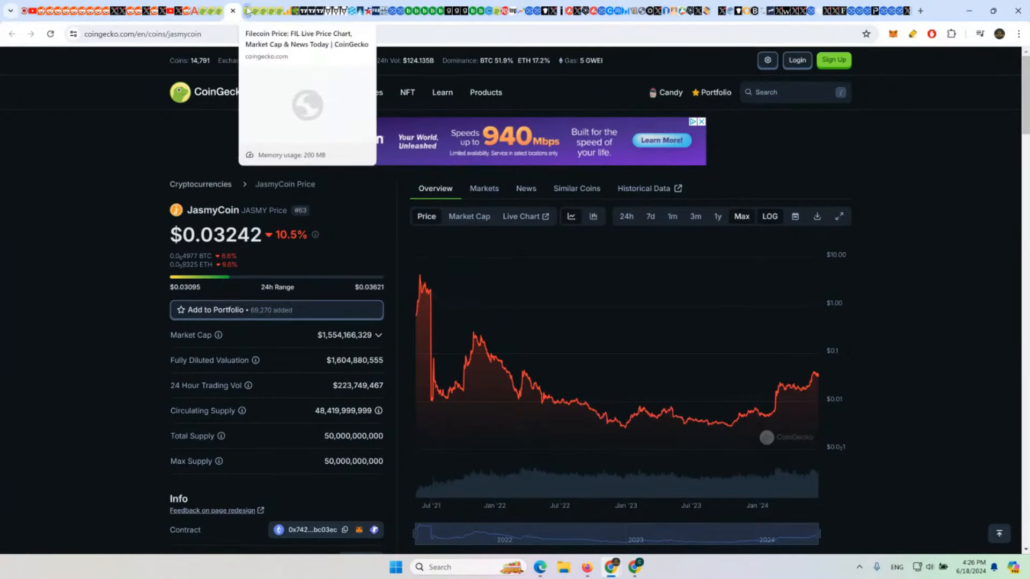
mouse_move(598, 298)
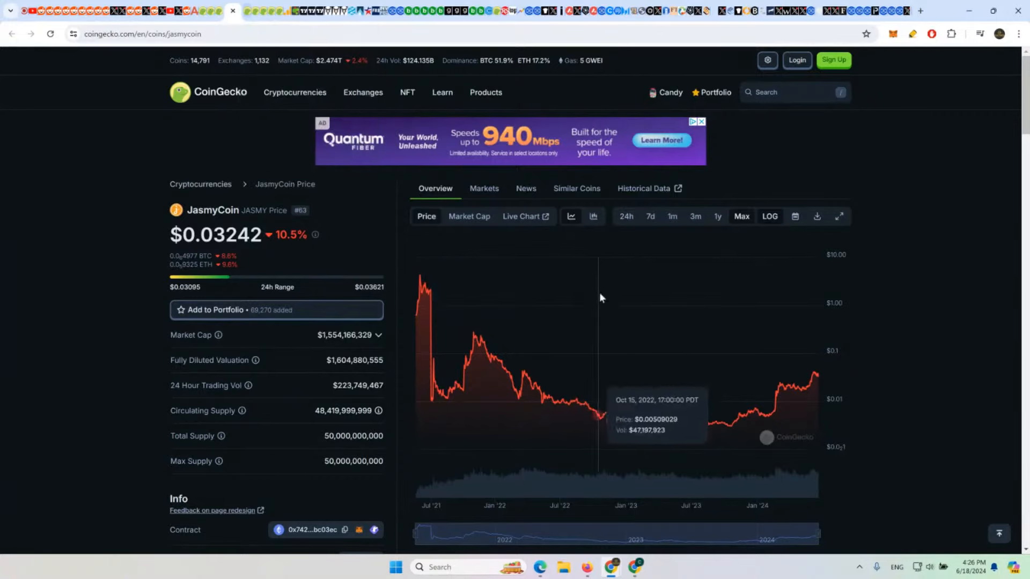